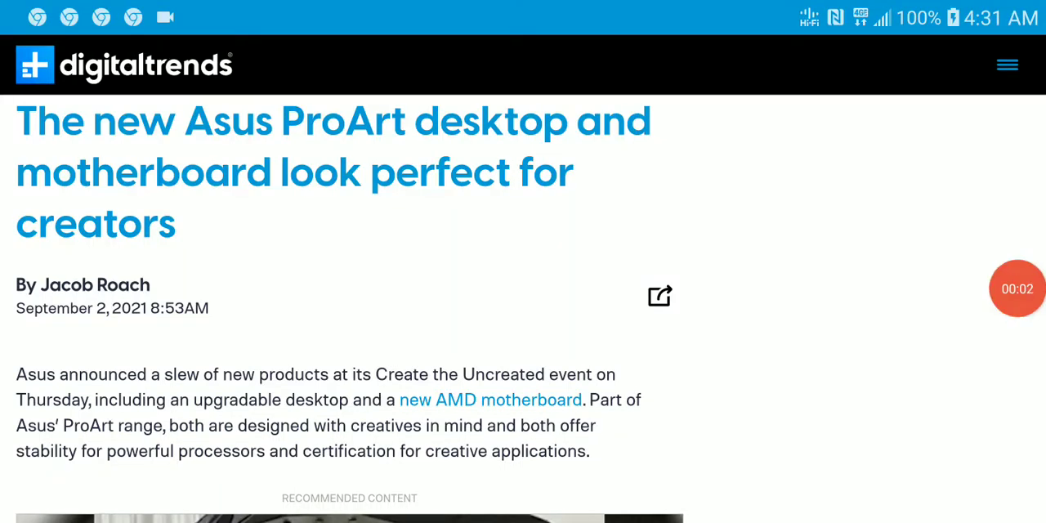
pyautogui.scroll(-3)
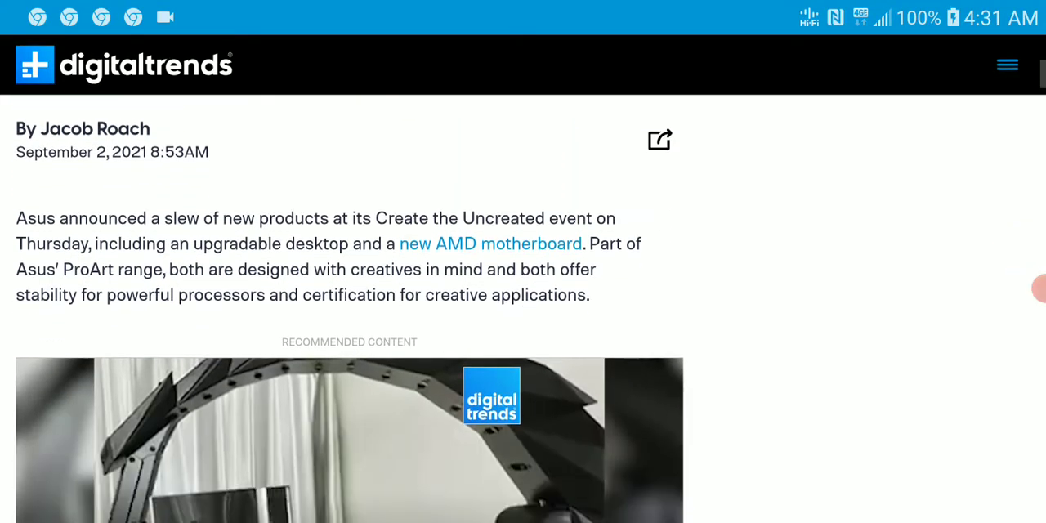
pyautogui.scroll(-3)
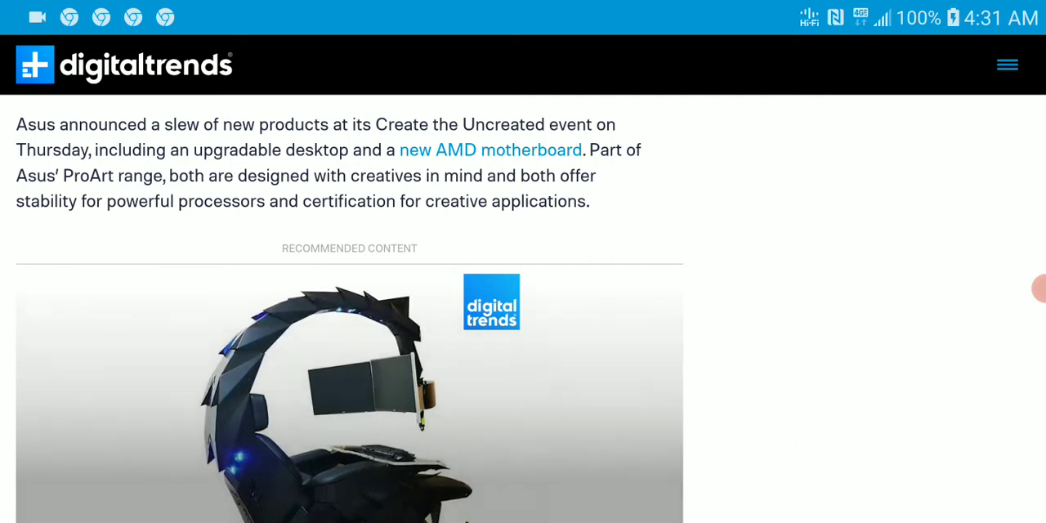
pyautogui.scroll(-3)
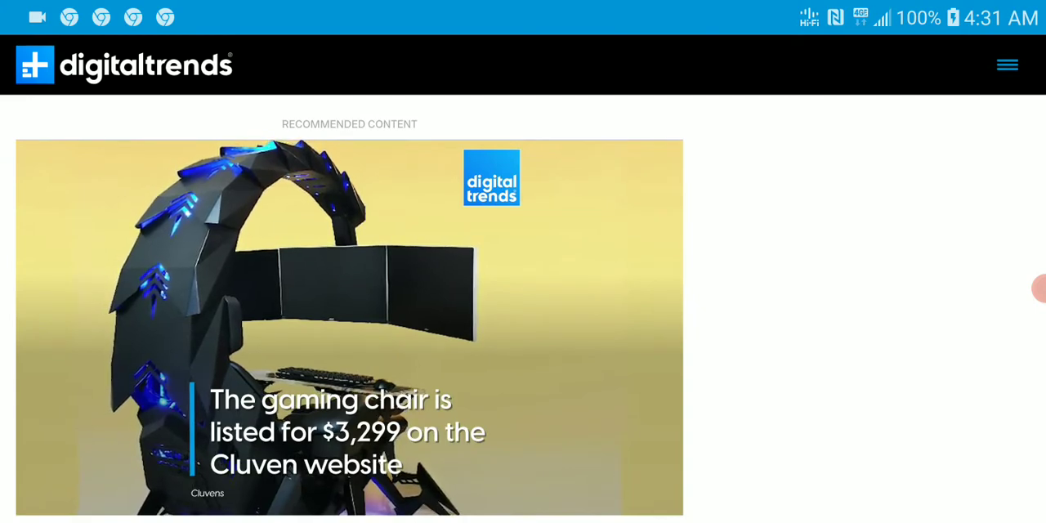
pyautogui.scroll(3)
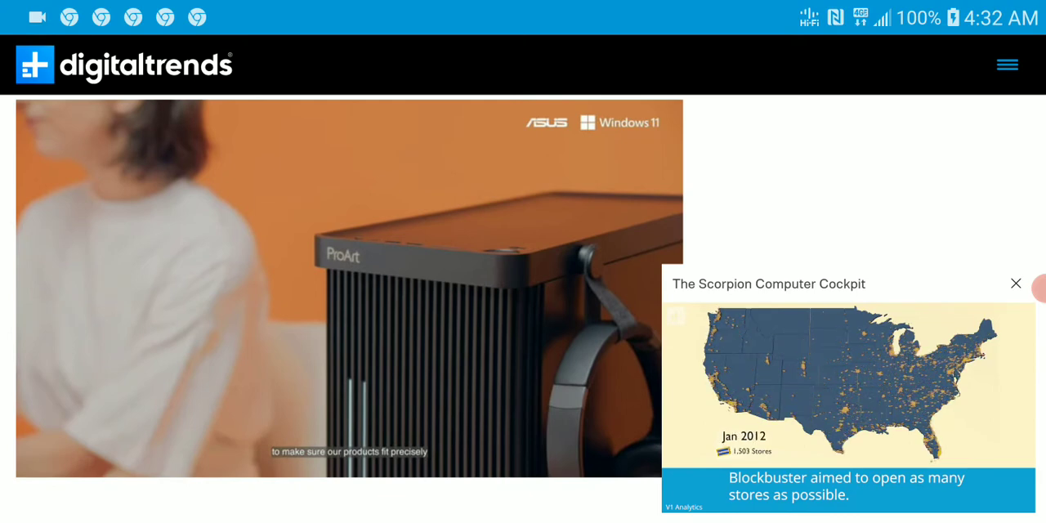
pyautogui.scroll(-3)
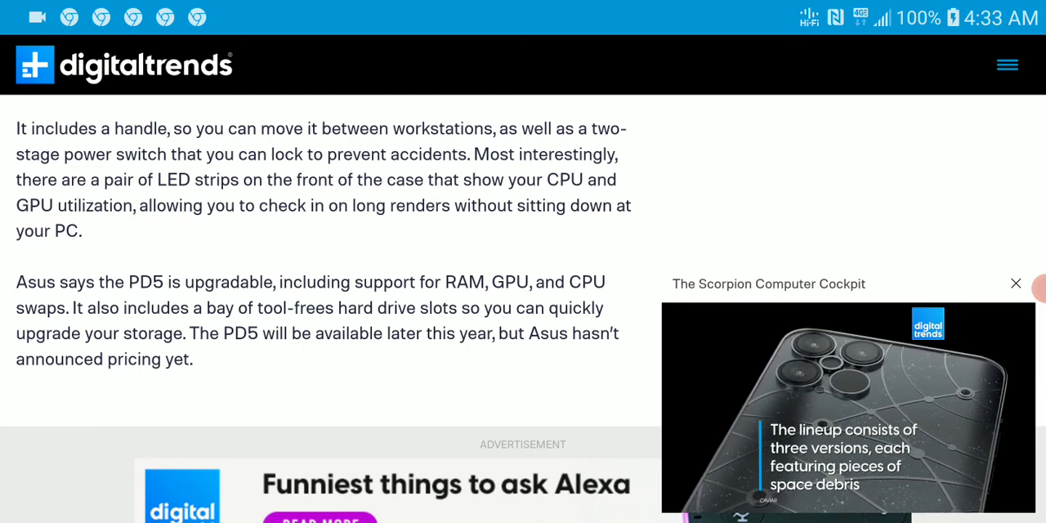
pyautogui.scroll(-3)
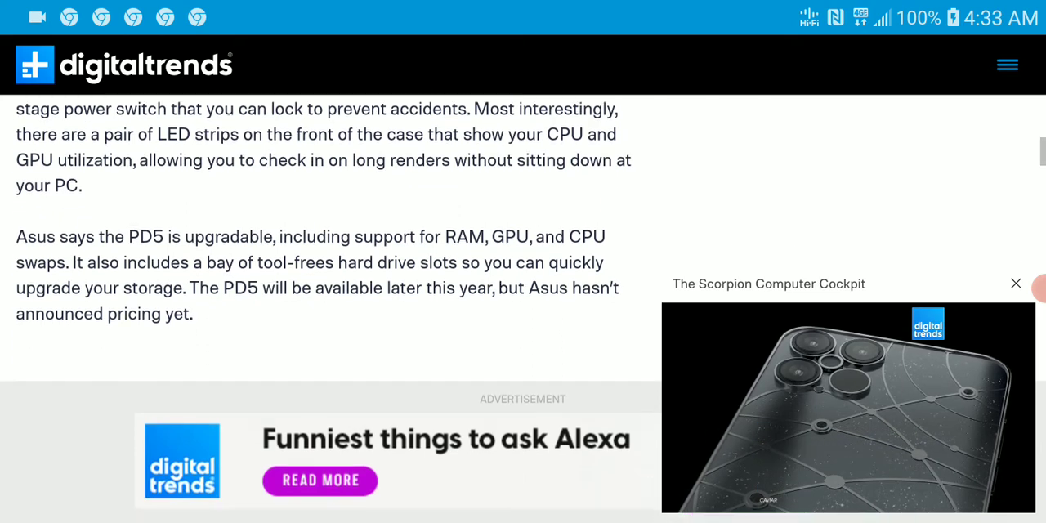
pyautogui.scroll(-3)
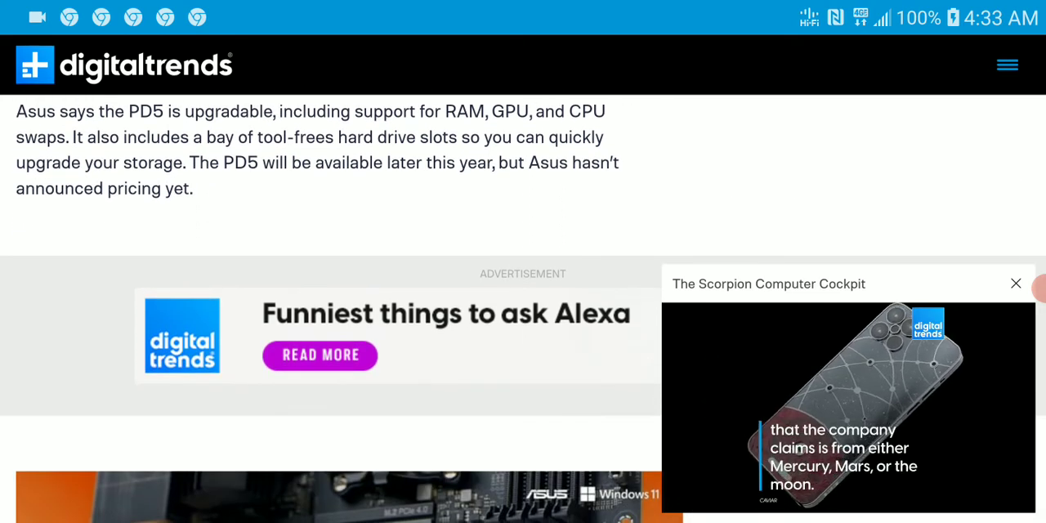
pyautogui.scroll(-3)
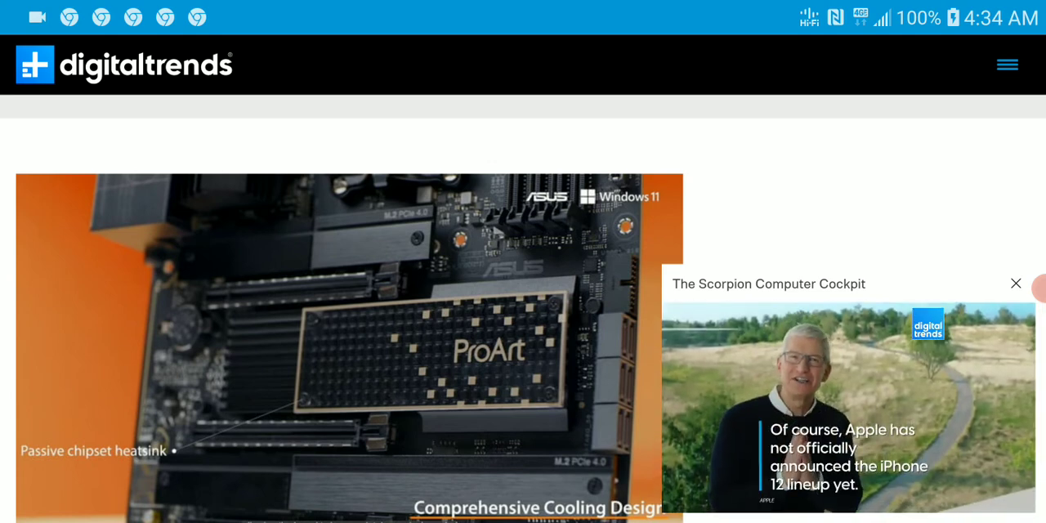
pyautogui.scroll(-3)
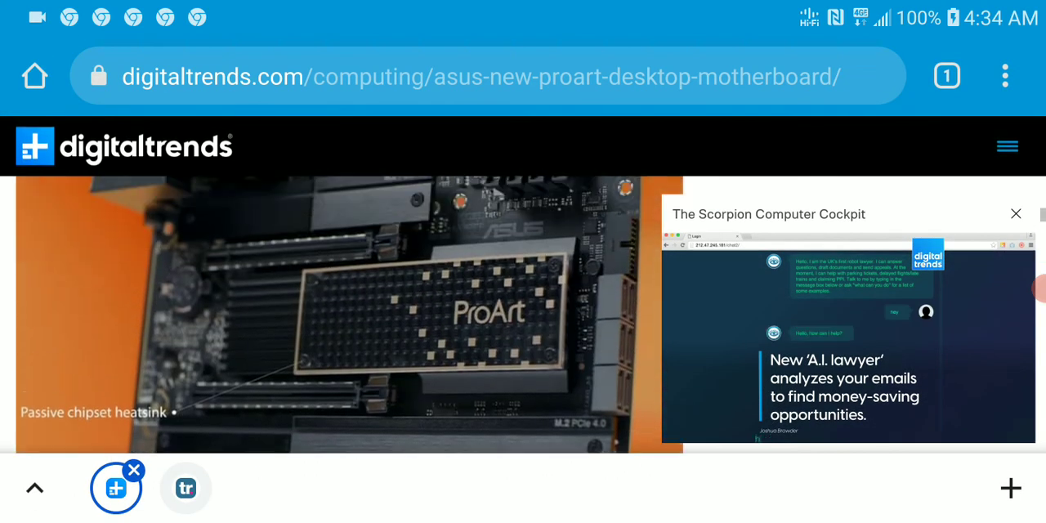
pyautogui.scroll(-3)
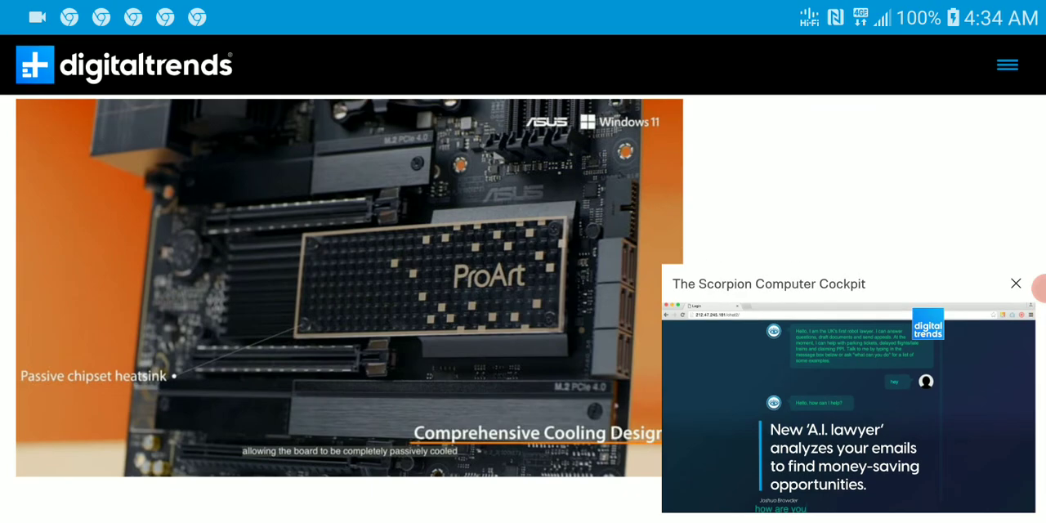